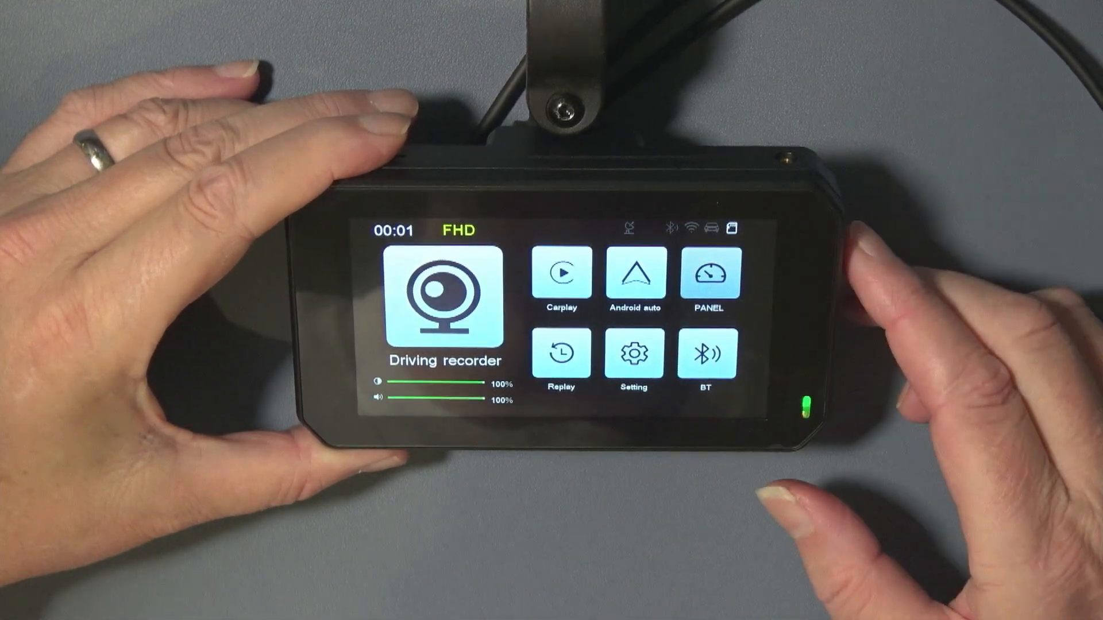
- Return to Krita and bring the 1440×720 boot_logo_triumph.jpg document into view
{"action": "left_click", "coordinate": [709, 275]}
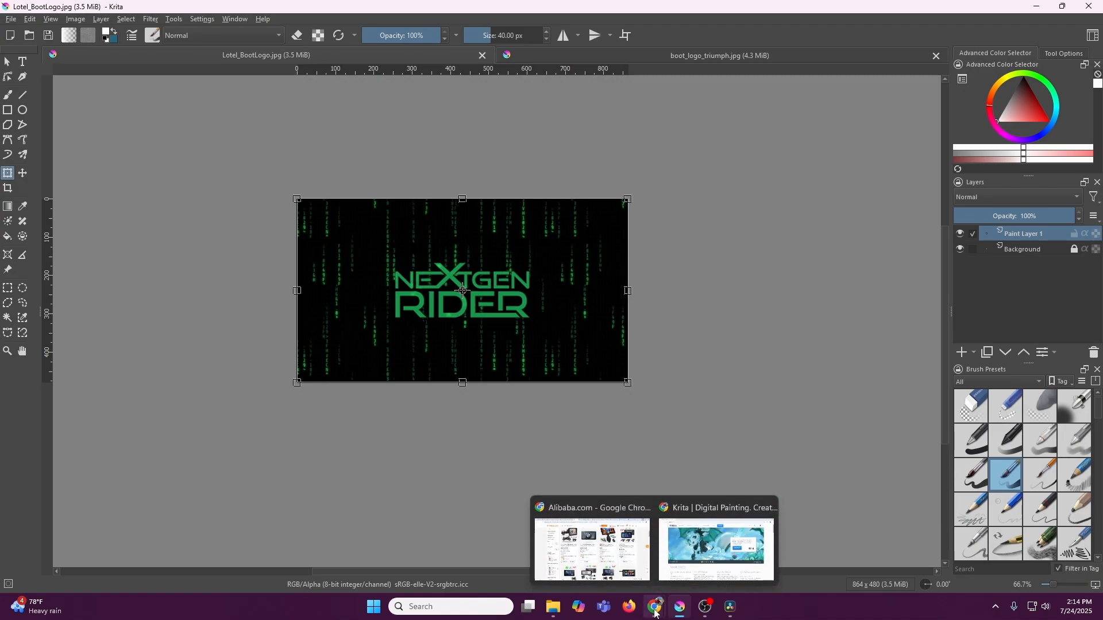
{"action": "mouse_move", "coordinate": [715, 550]}
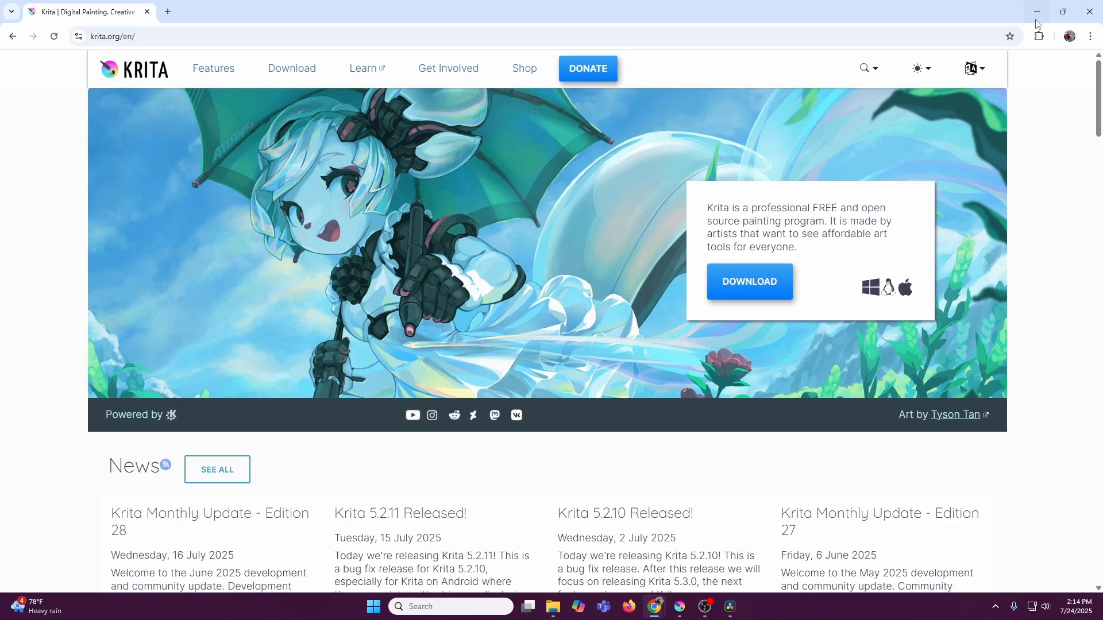
{"action": "left_click", "coordinate": [678, 611]}
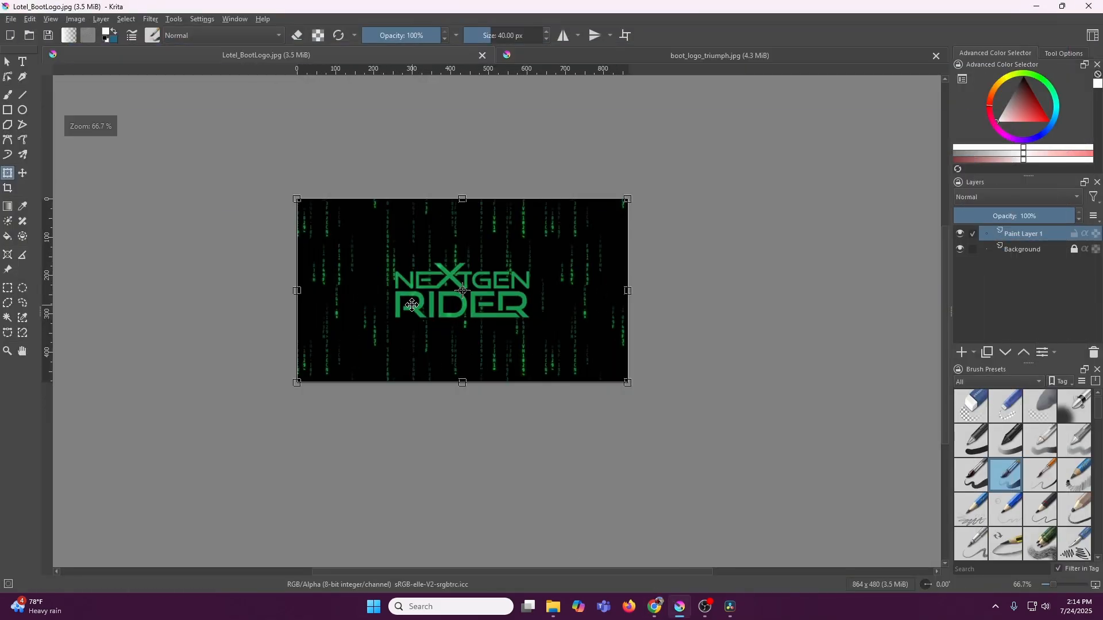
{"action": "left_click", "coordinate": [717, 55]}
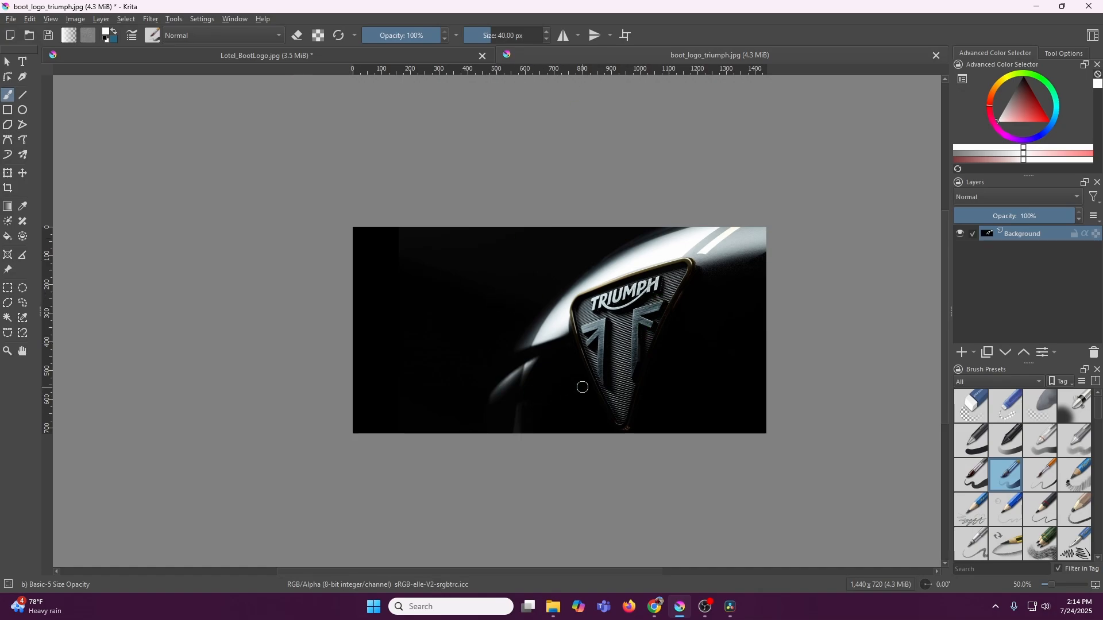
{"action": "mouse_move", "coordinate": [475, 298]}
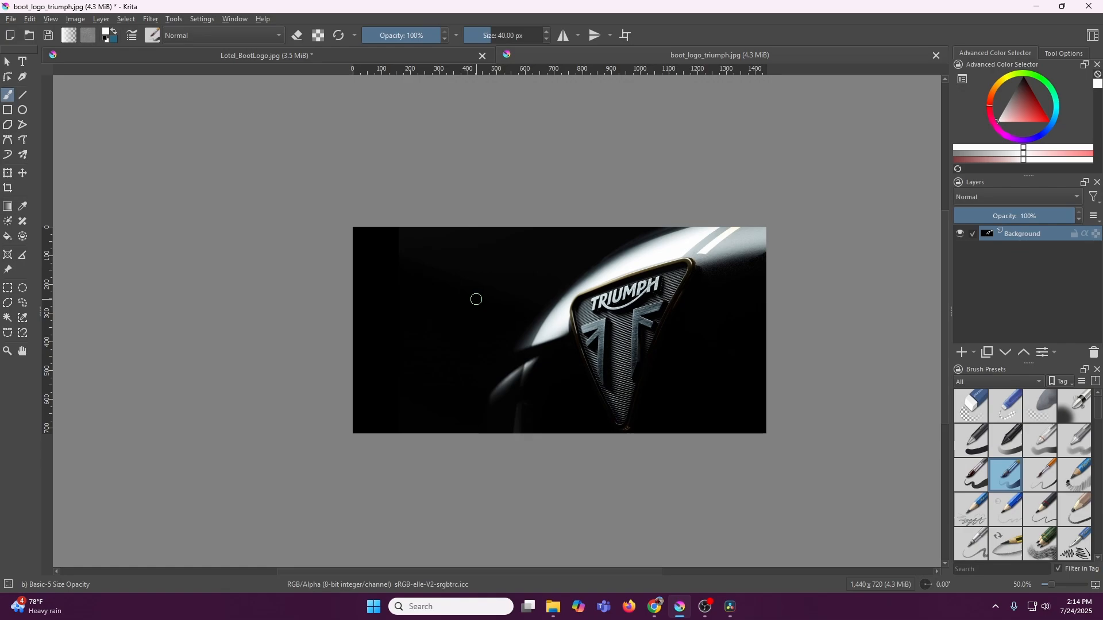
{"action": "mouse_move", "coordinate": [471, 300]}
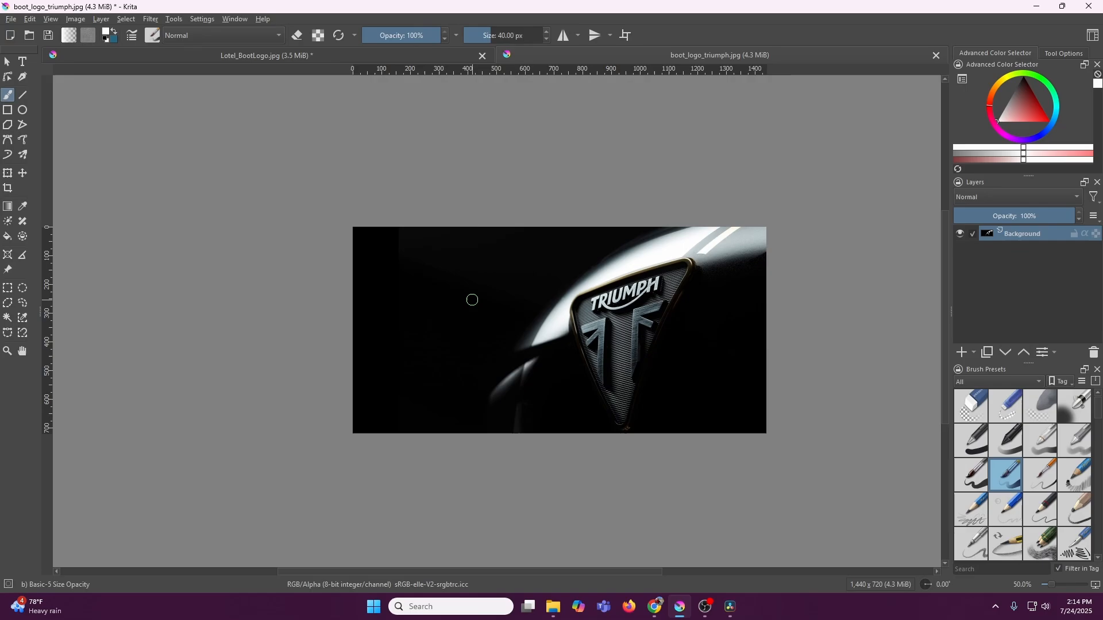
{"action": "left_click", "coordinate": [10, 19]}
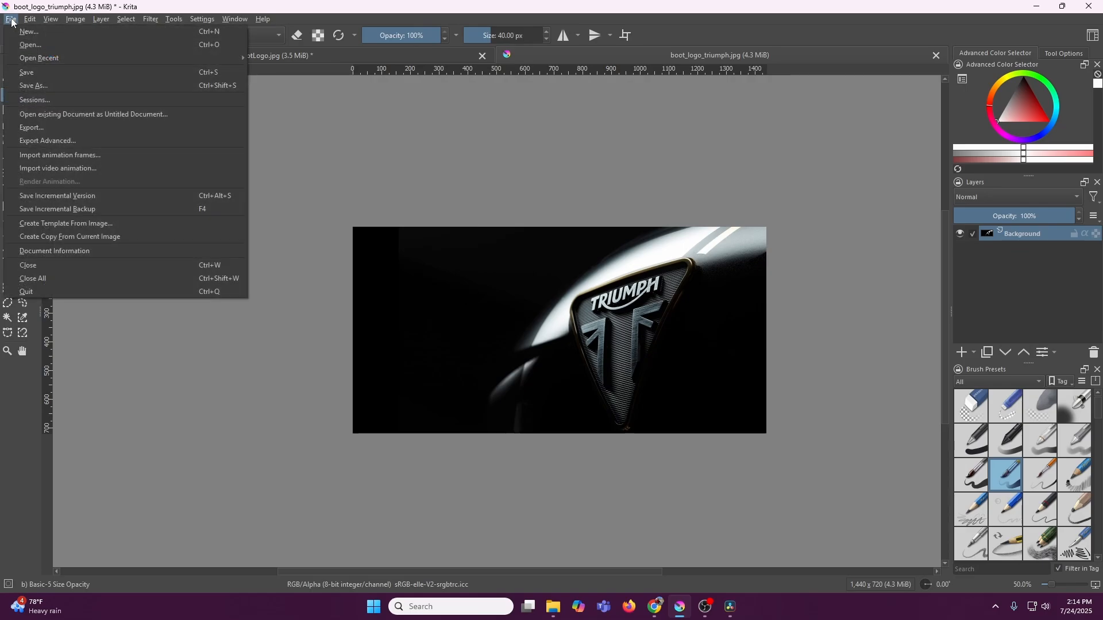
- Create a new blank custom document sized 864×480 px
{"action": "left_click", "coordinate": [28, 31]}
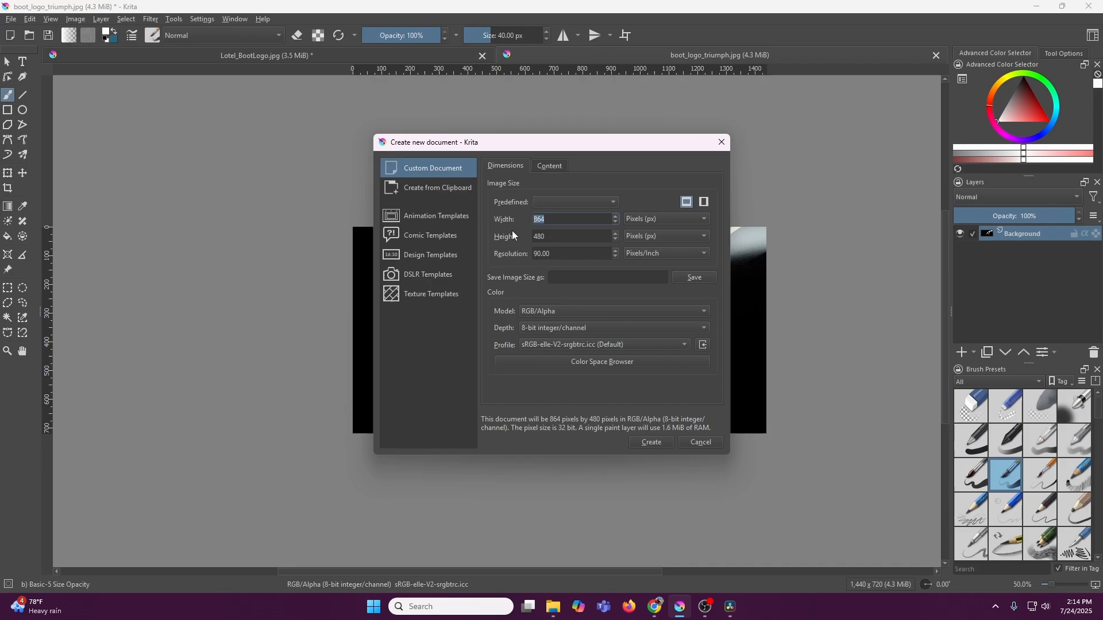
{"action": "left_click", "coordinate": [570, 235]}
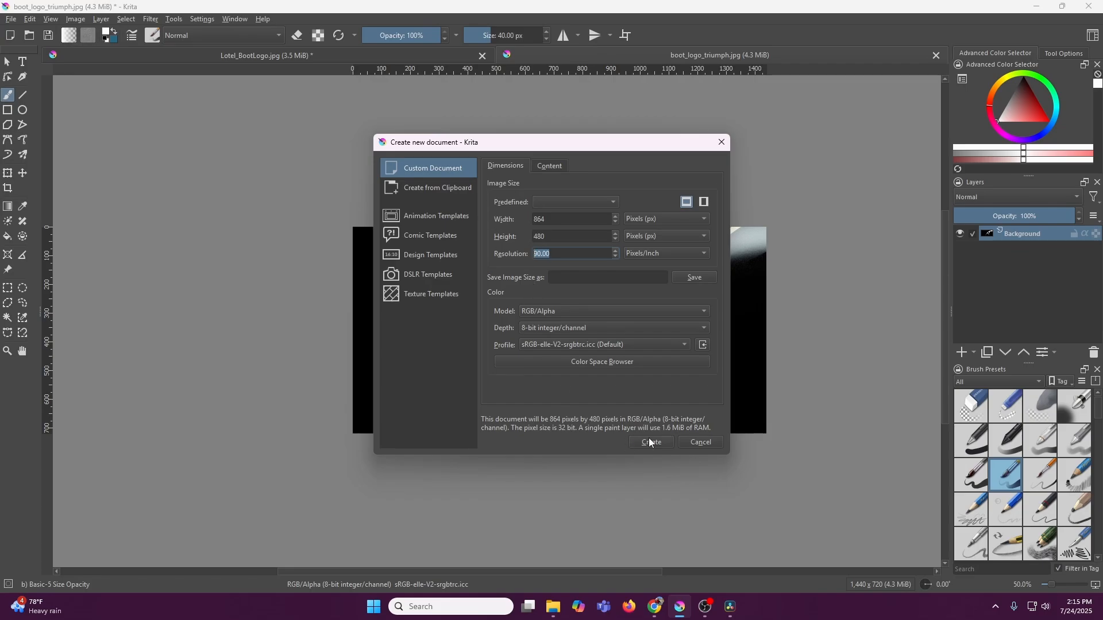
{"action": "left_click", "coordinate": [649, 441]}
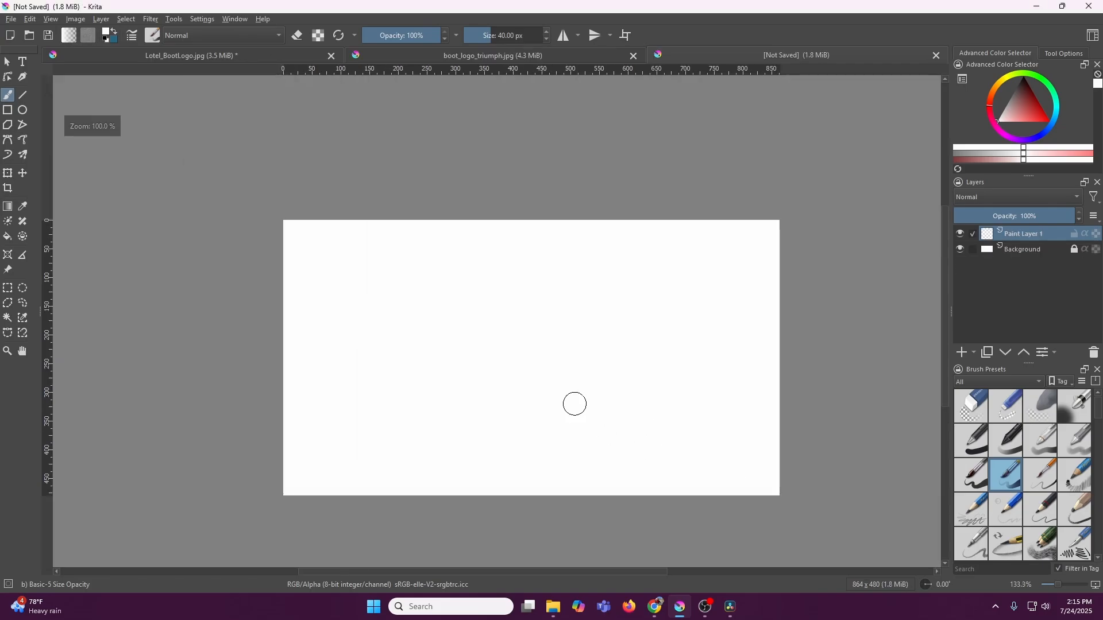
{"action": "mouse_move", "coordinate": [415, 323]}
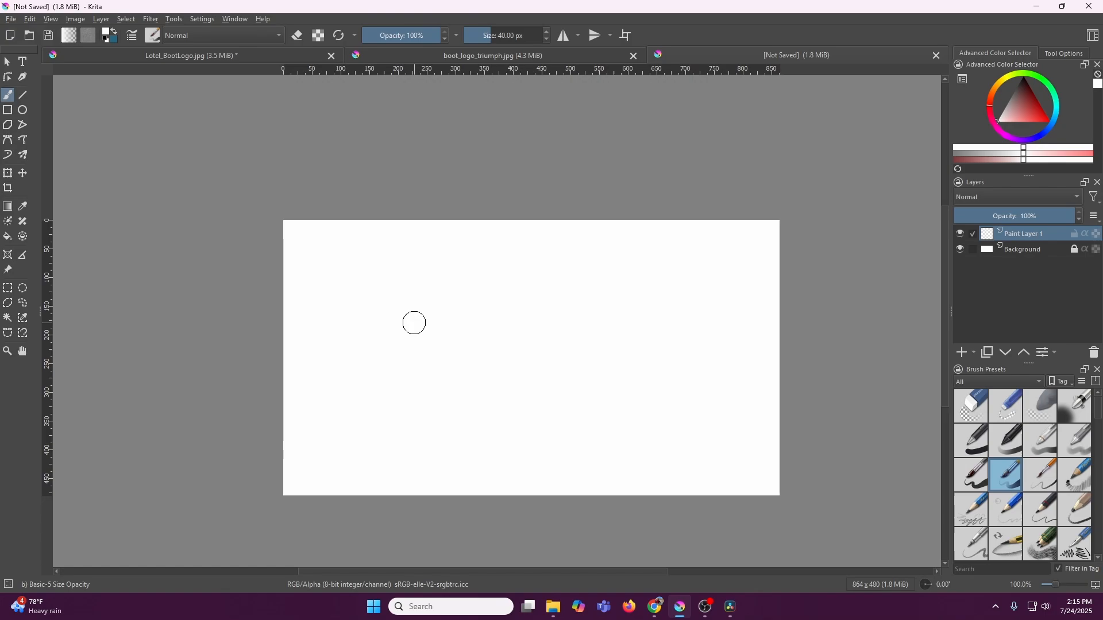
- Select the whole boot_logo_triumph.jpg image and copy it to the clipboard
{"action": "left_click", "coordinate": [493, 55]}
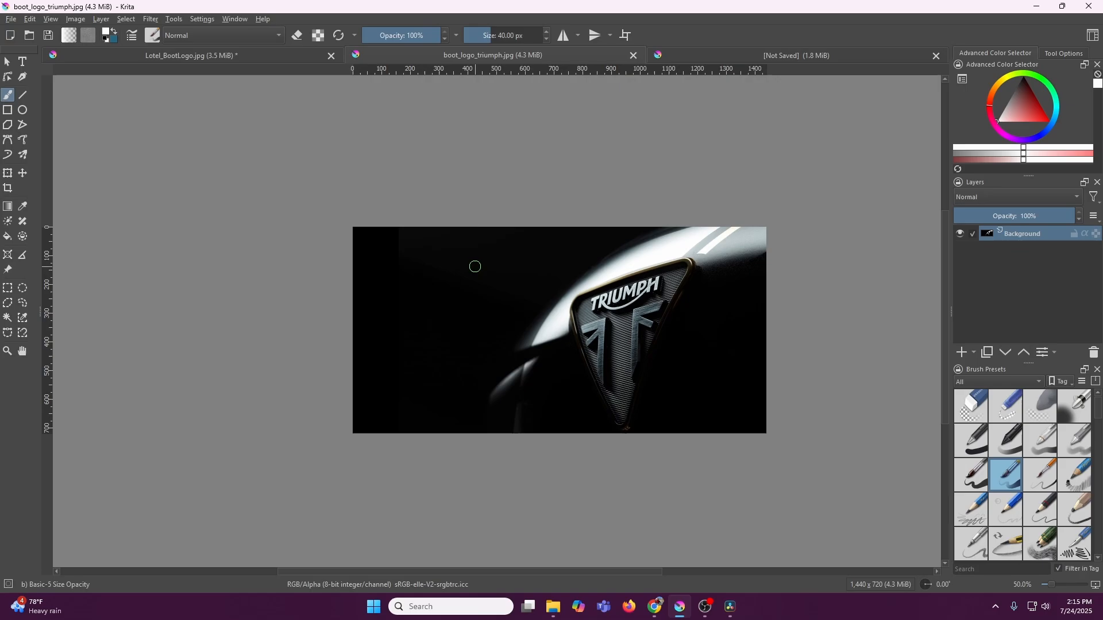
{"action": "left_click", "coordinate": [30, 18]}
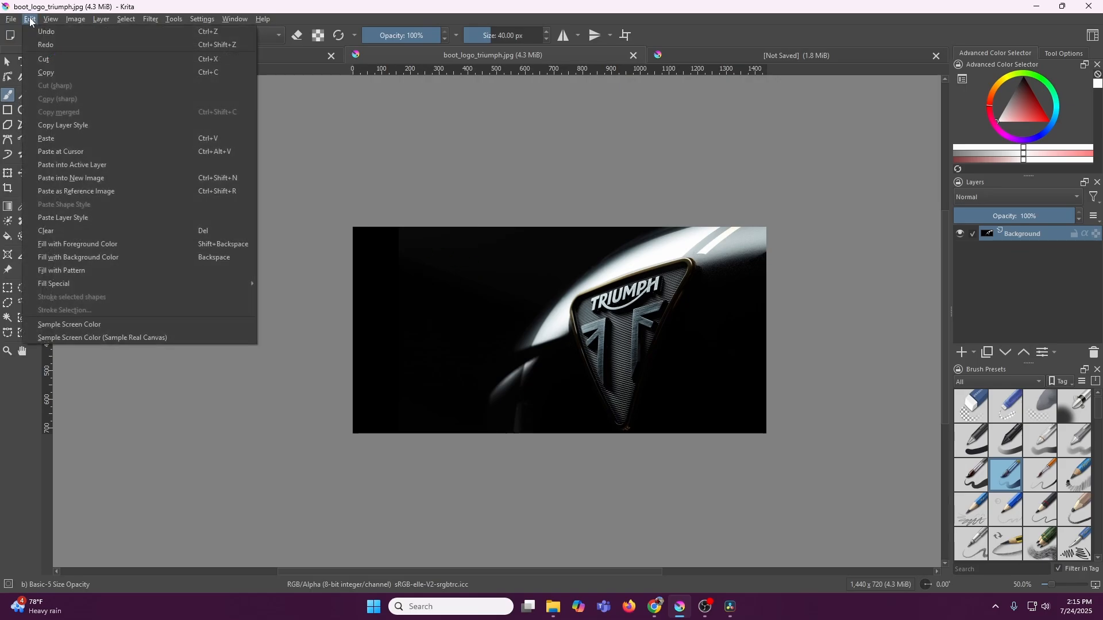
{"action": "left_click", "coordinate": [125, 20]}
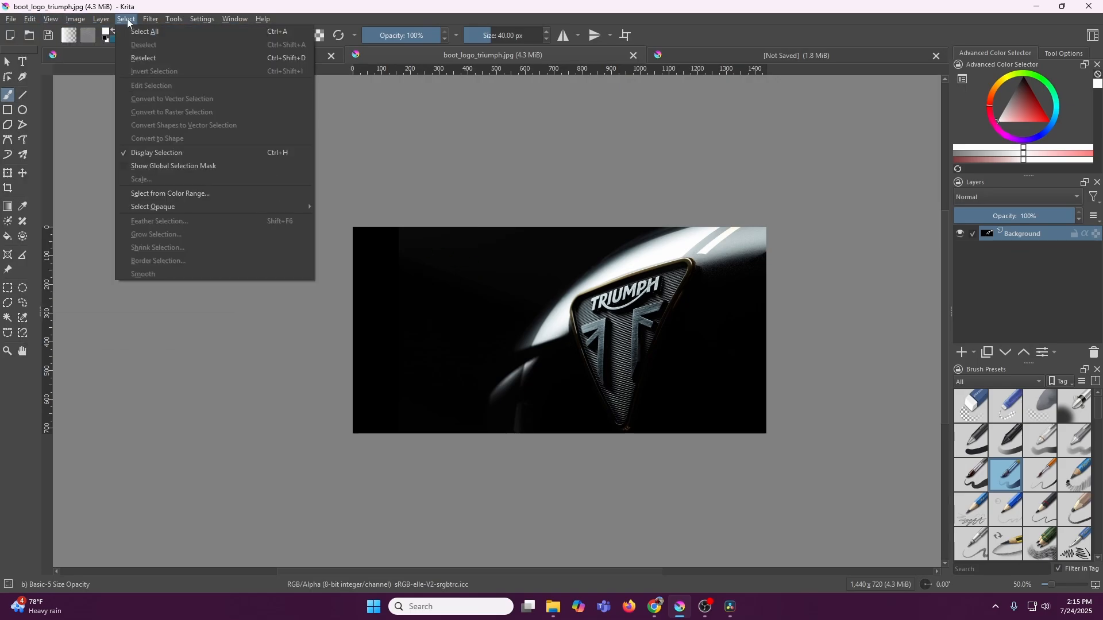
{"action": "left_click", "coordinate": [144, 32]}
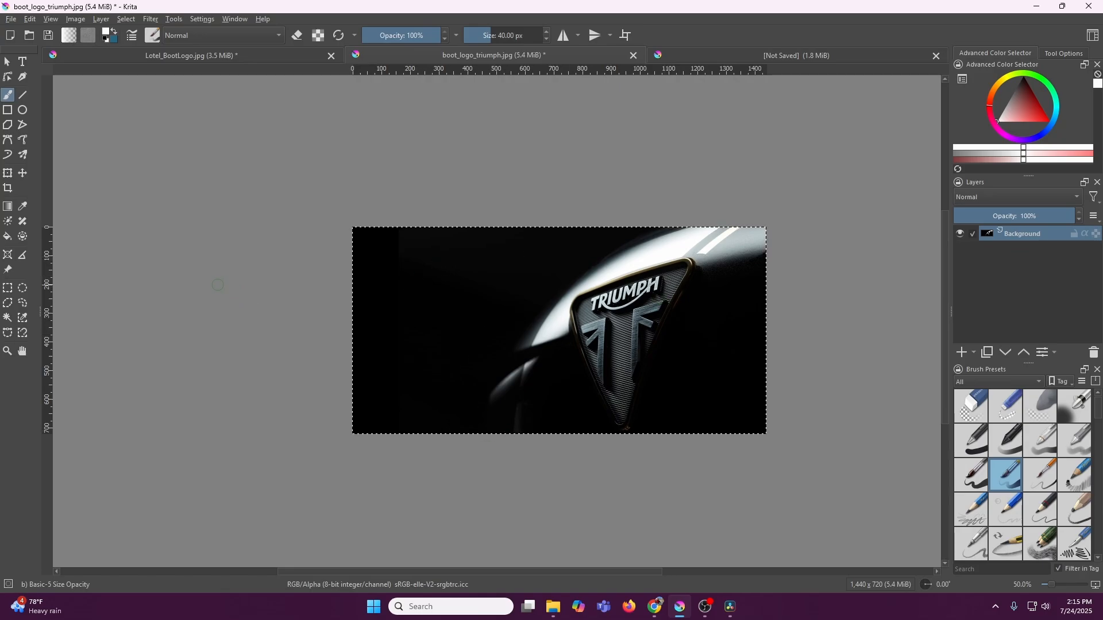
{"action": "left_click", "coordinate": [30, 18]}
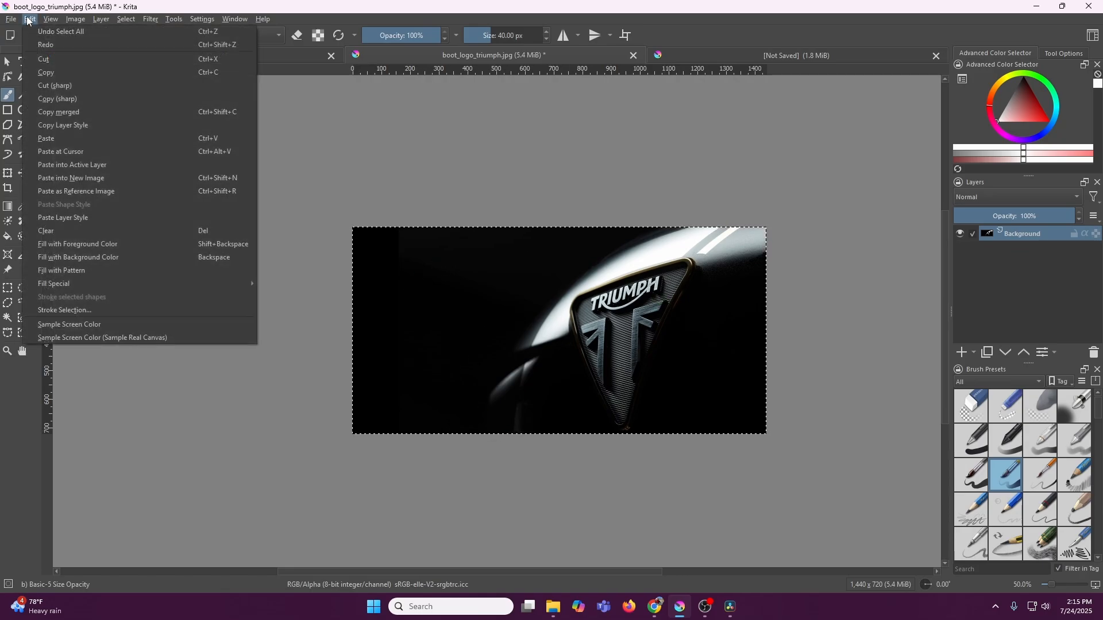
{"action": "mouse_move", "coordinate": [45, 72]}
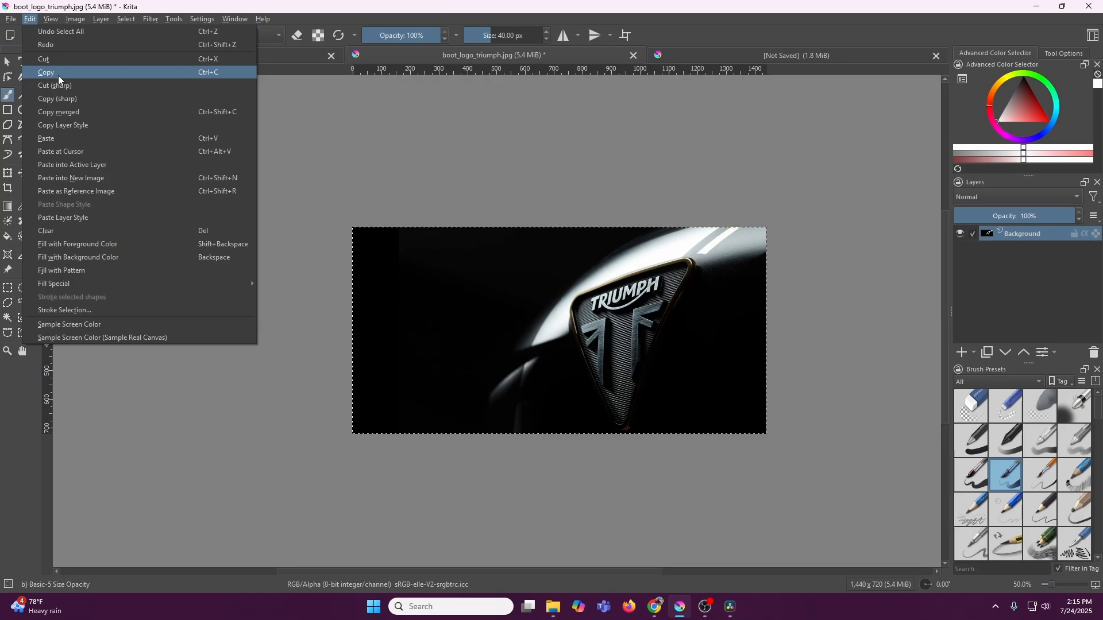
{"action": "left_click", "coordinate": [45, 72]}
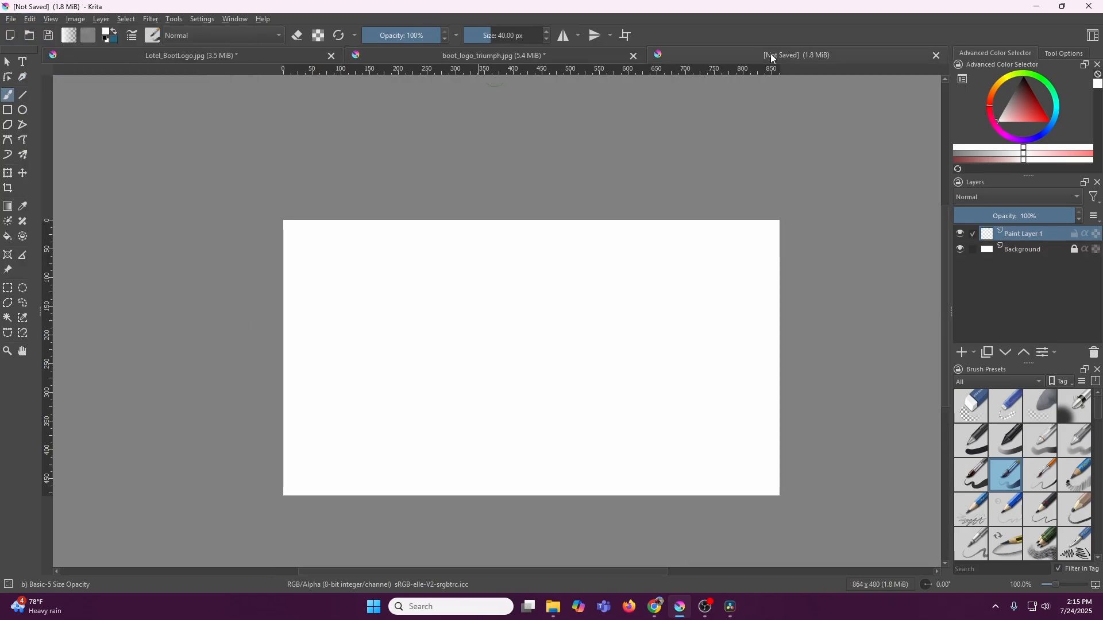
- Paste the copied Triumph logo into Paint Layer 1 of the 864×480 canvas
{"action": "left_click", "coordinate": [30, 20]}
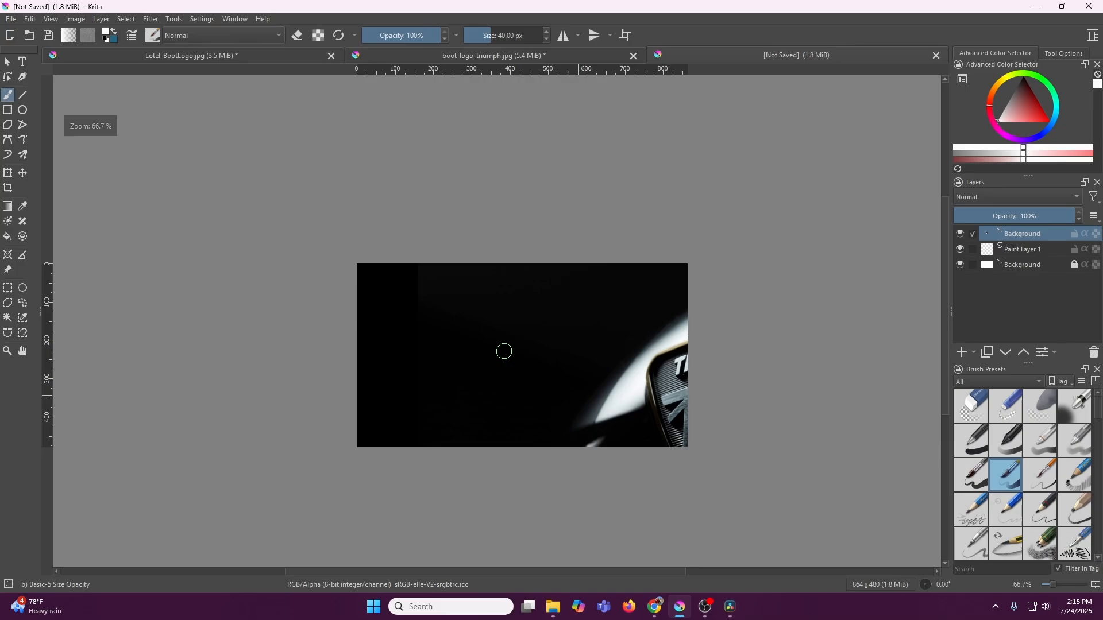
{"action": "left_click", "coordinate": [29, 20]}
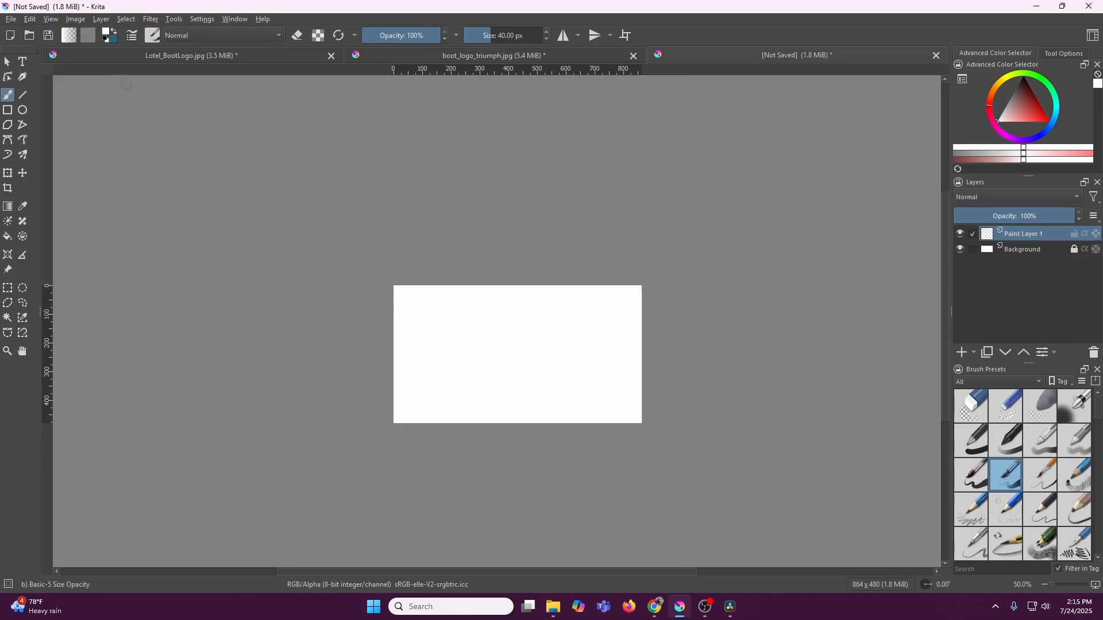
{"action": "left_click", "coordinate": [30, 20]}
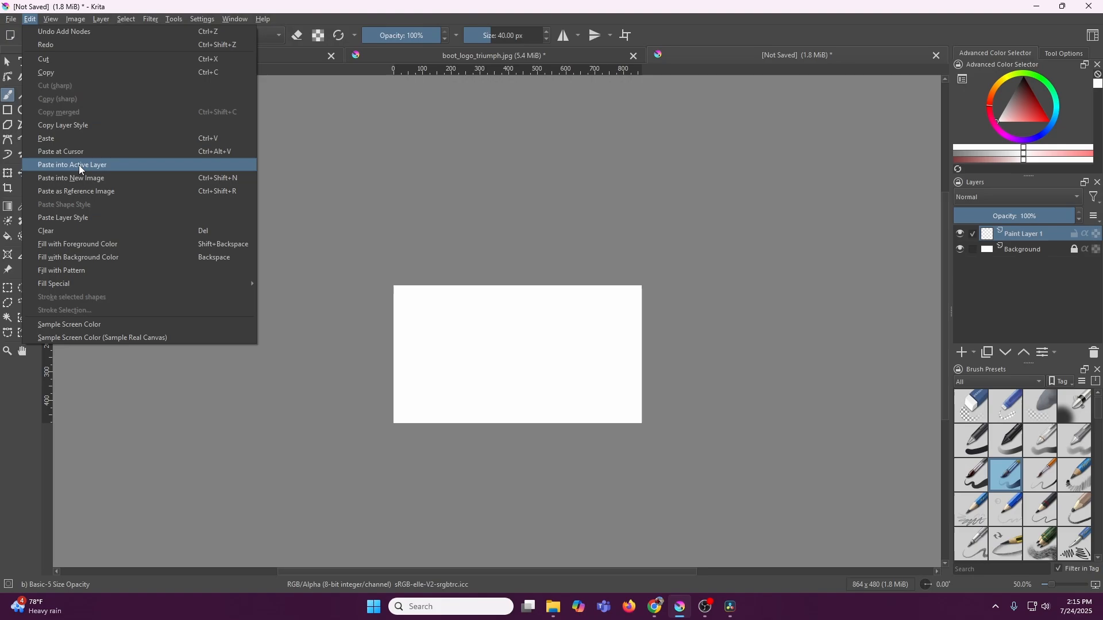
{"action": "left_click", "coordinate": [71, 164]}
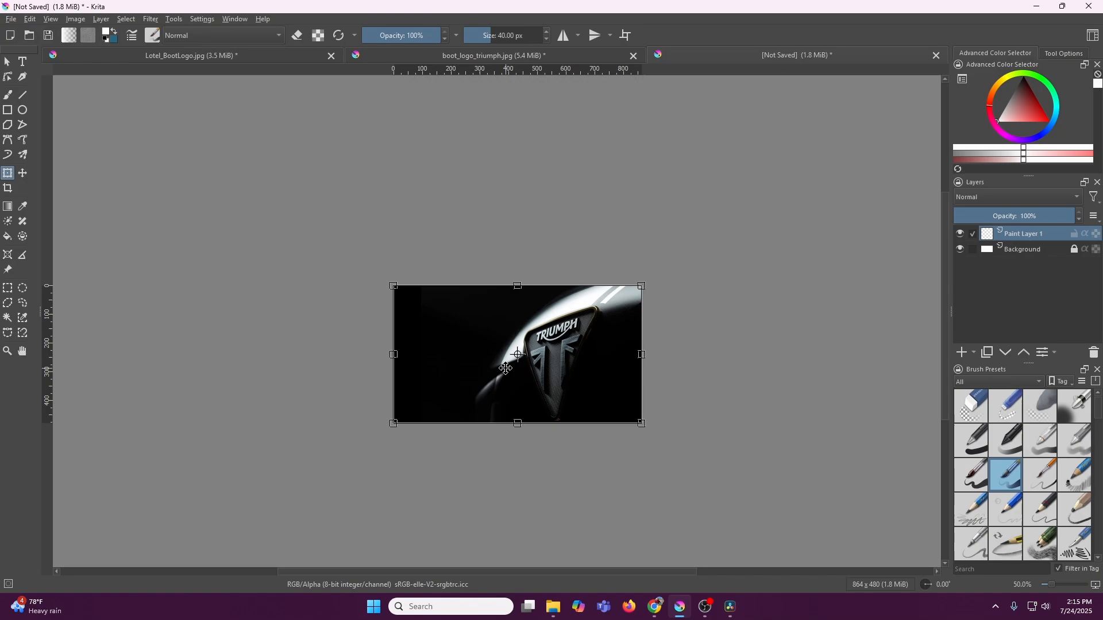
{"action": "mouse_move", "coordinate": [525, 364]}
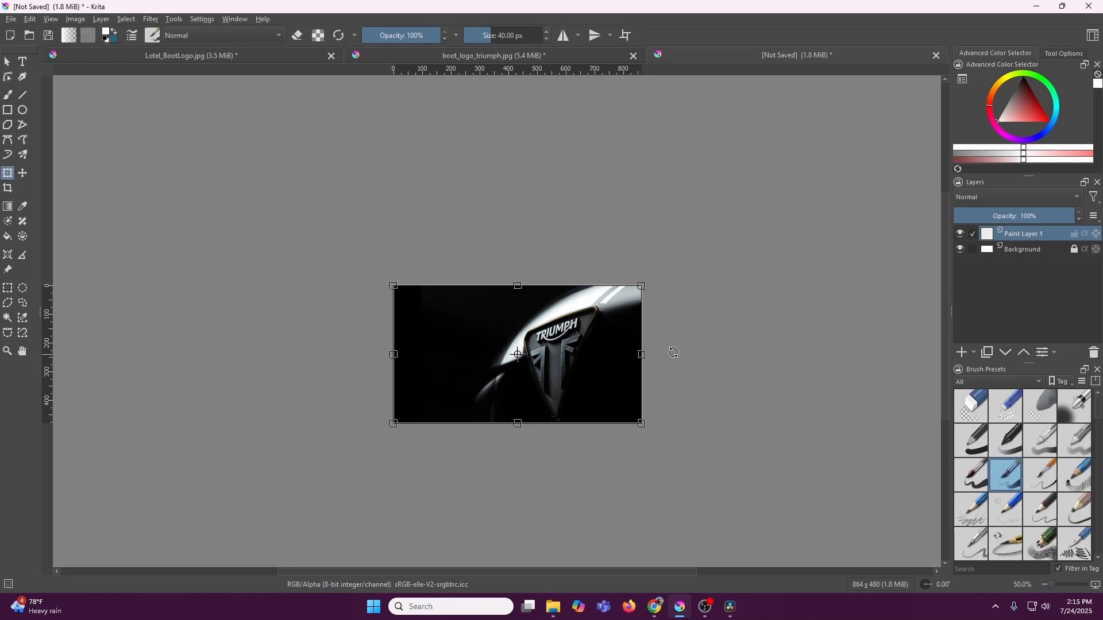
- Save the canvas as JPEG Lotel_BootLogo.jpg on Removable Disk (F:), targeting the existing file
{"action": "left_click", "coordinate": [10, 18]}
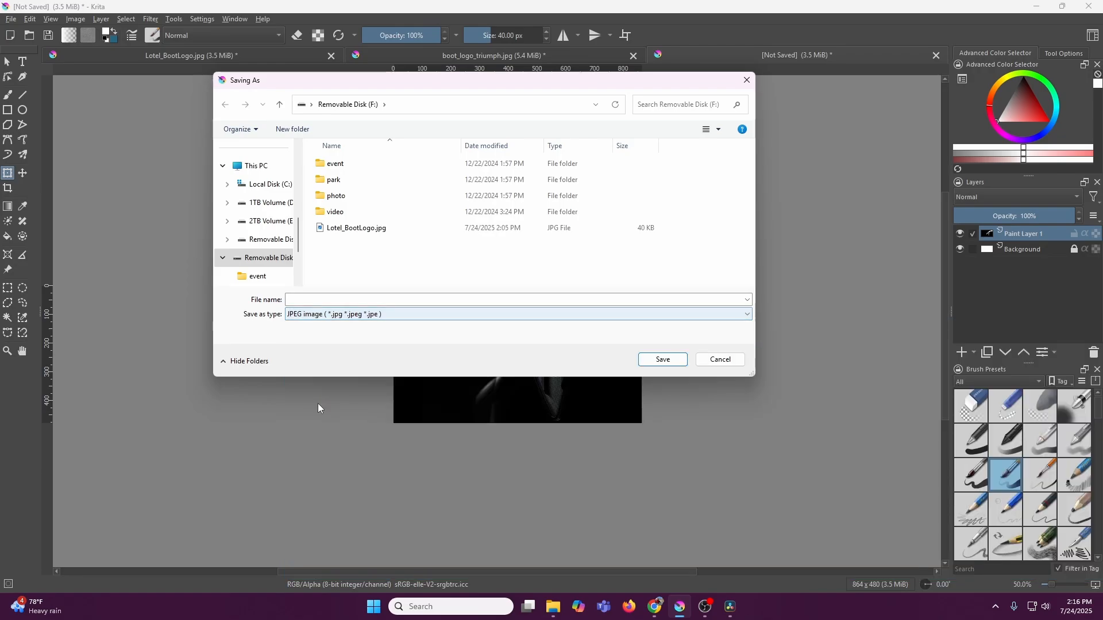
{"action": "left_click", "coordinate": [355, 228]}
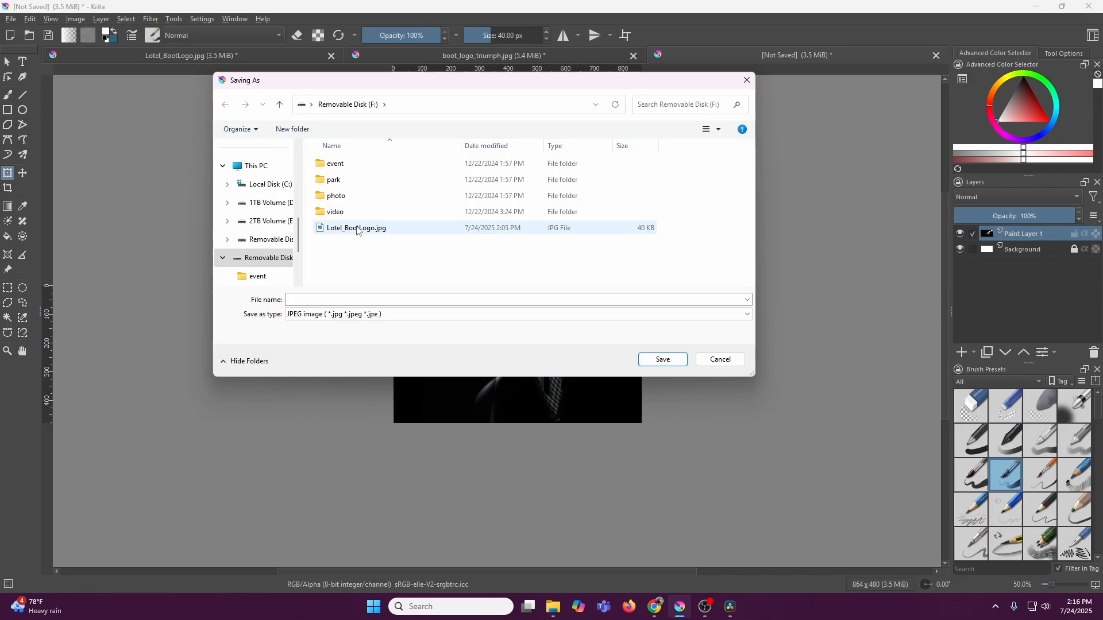
{"action": "mouse_move", "coordinate": [355, 228]}
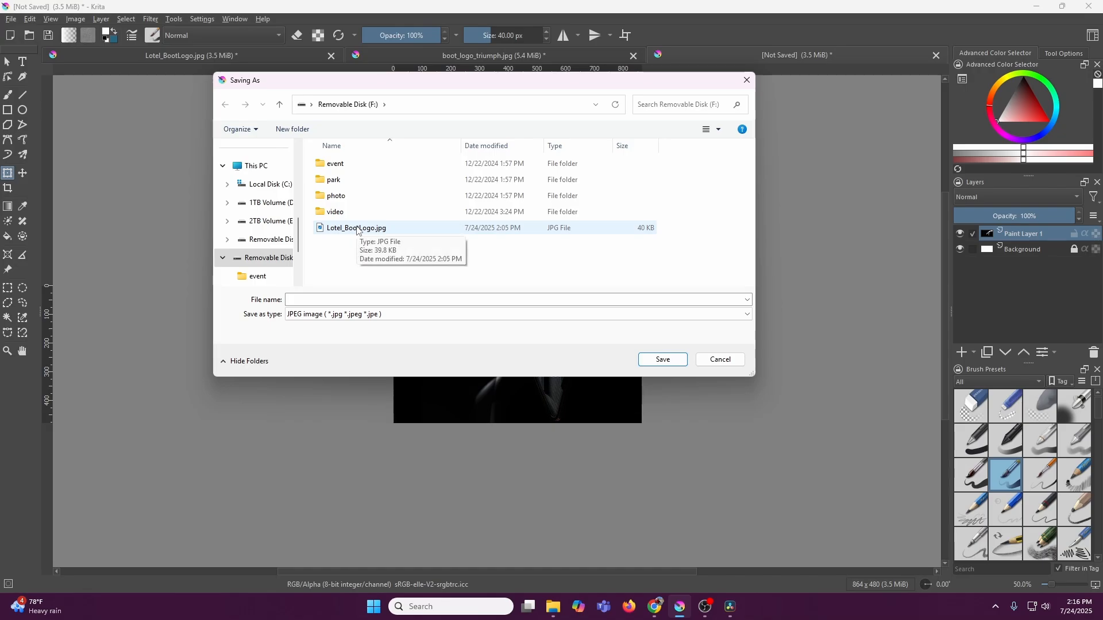
{"action": "left_click", "coordinate": [355, 228]}
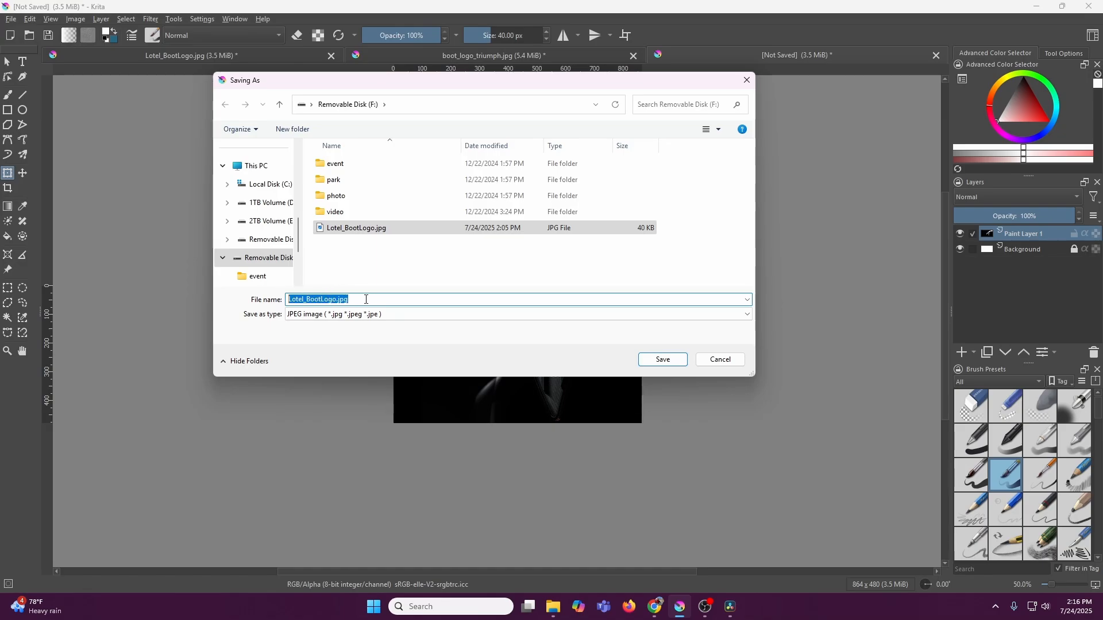
{"action": "mouse_move", "coordinate": [394, 321]}
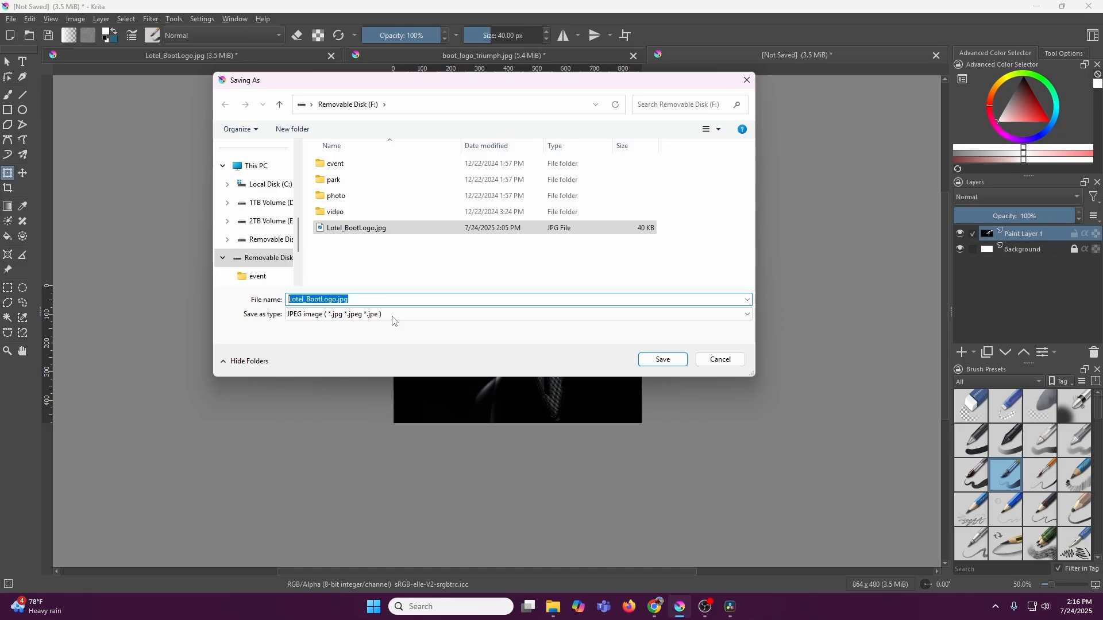
{"action": "left_click", "coordinate": [661, 359]}
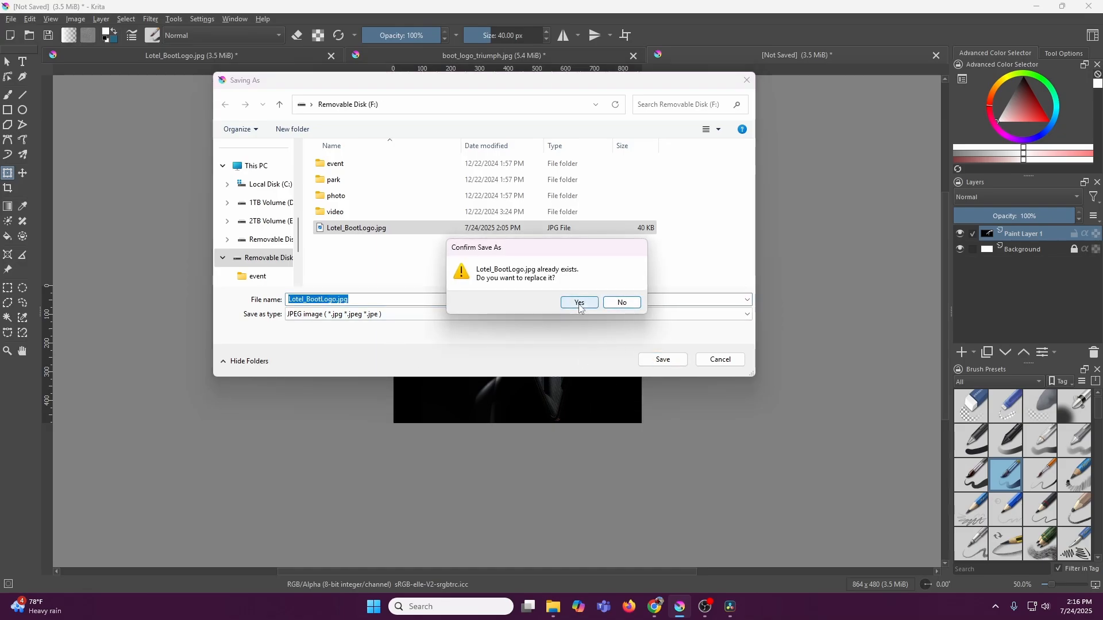
- Confirm replacing Lotel_BootLogo.jpg and accept the 70% JPEG quality settings
{"action": "left_click", "coordinate": [578, 302]}
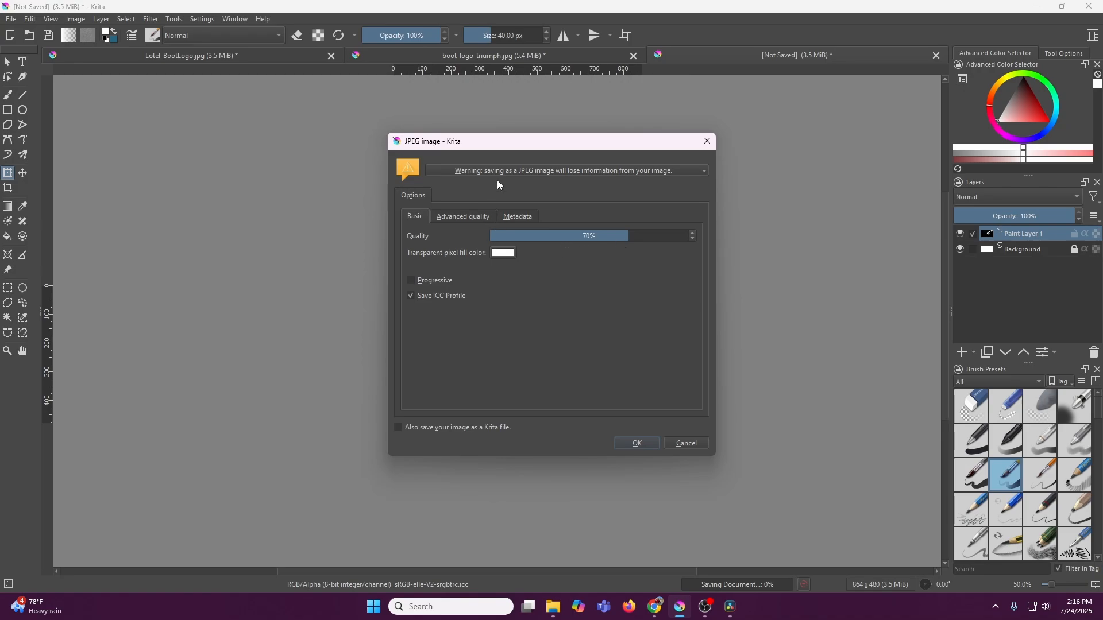
{"action": "mouse_move", "coordinate": [612, 251]}
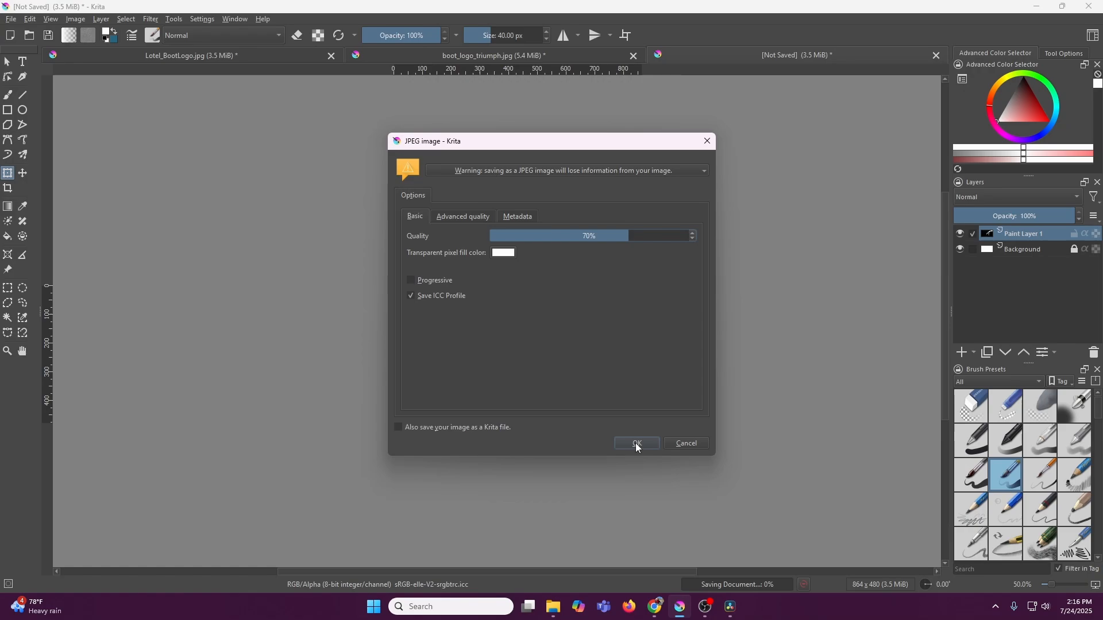
{"action": "left_click", "coordinate": [635, 443]}
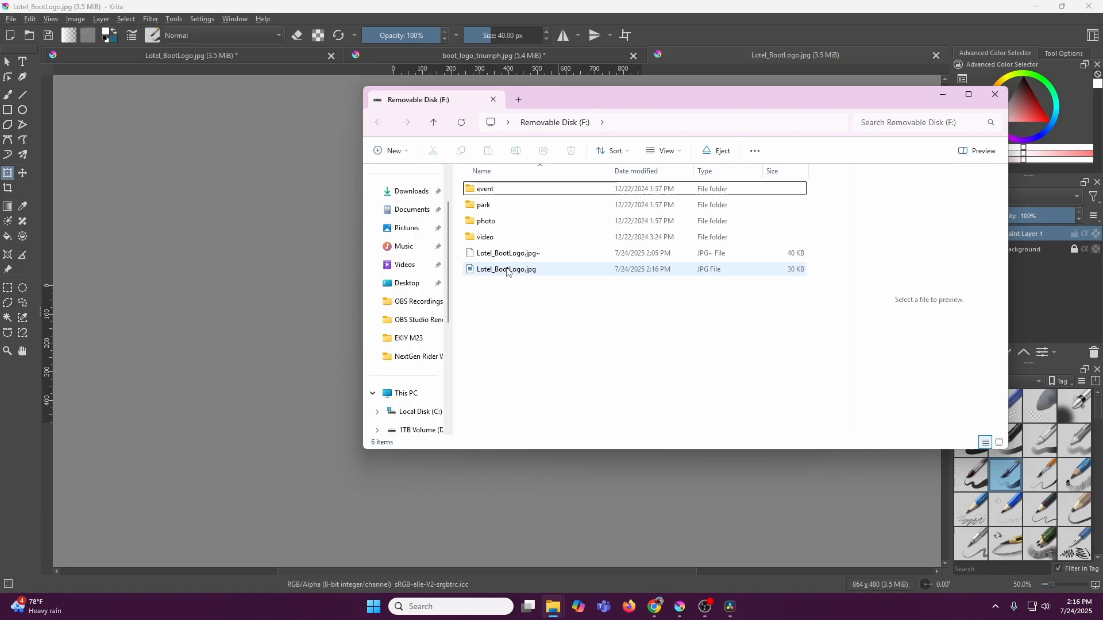
- Check the saved Lotel_BootLogo.jpg properties, confirming its 29.4 KB size
{"action": "left_click", "coordinate": [505, 268]}
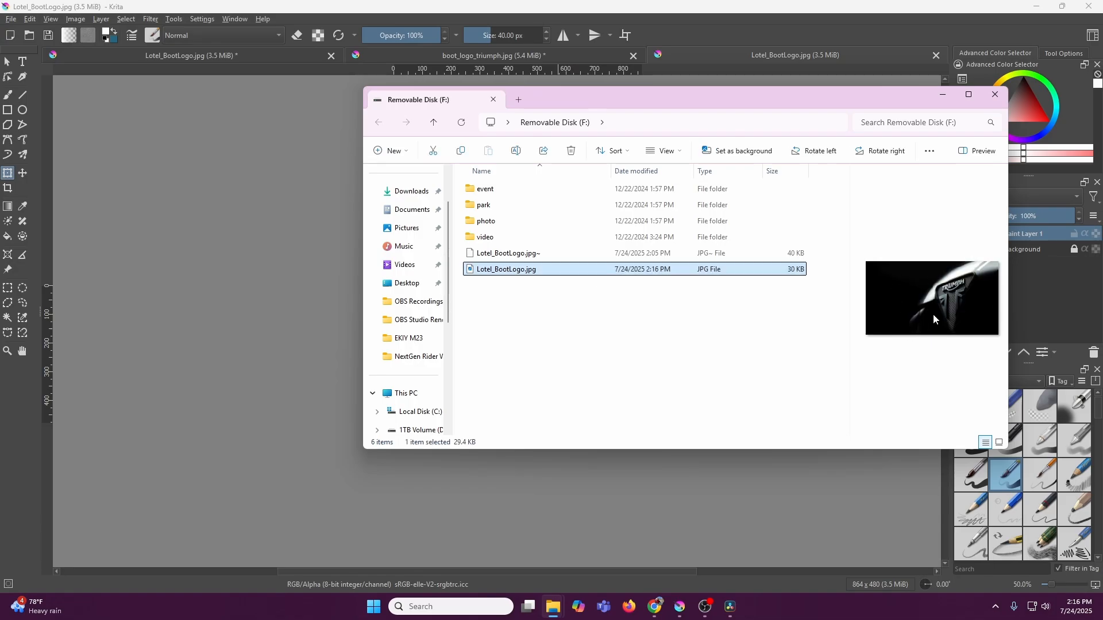
{"action": "mouse_move", "coordinate": [514, 273]}
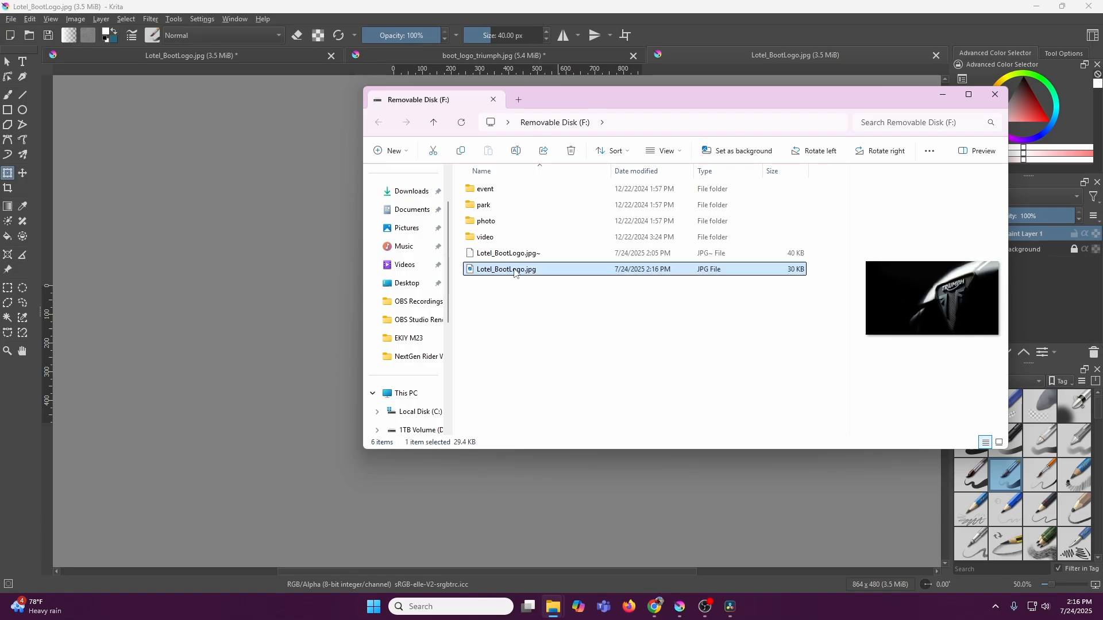
{"action": "right_click", "coordinate": [506, 269]}
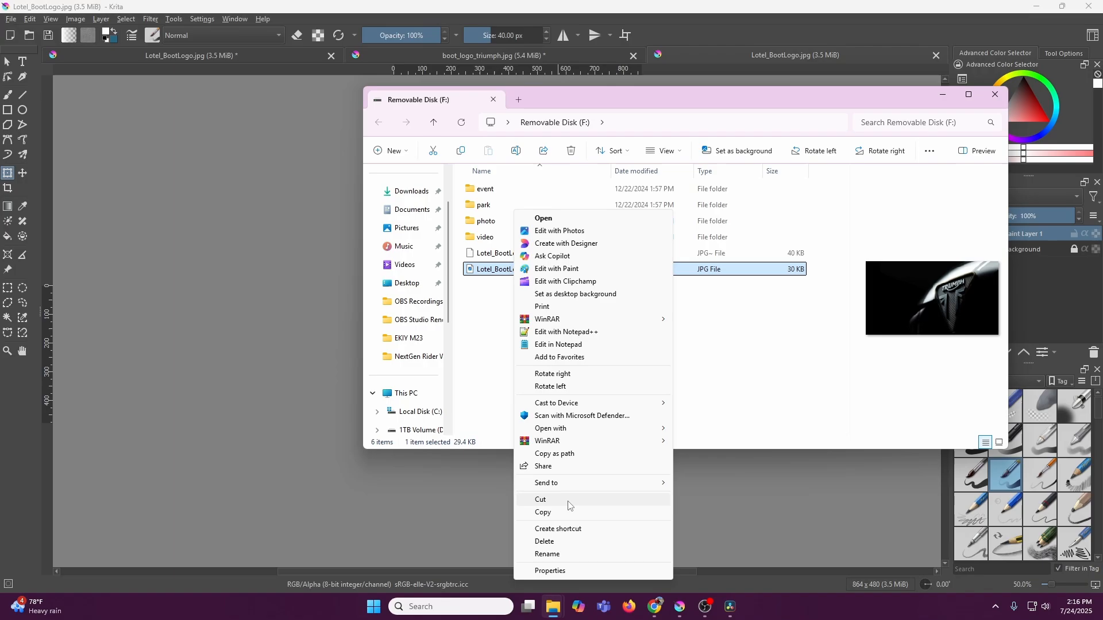
{"action": "left_click", "coordinate": [550, 571]}
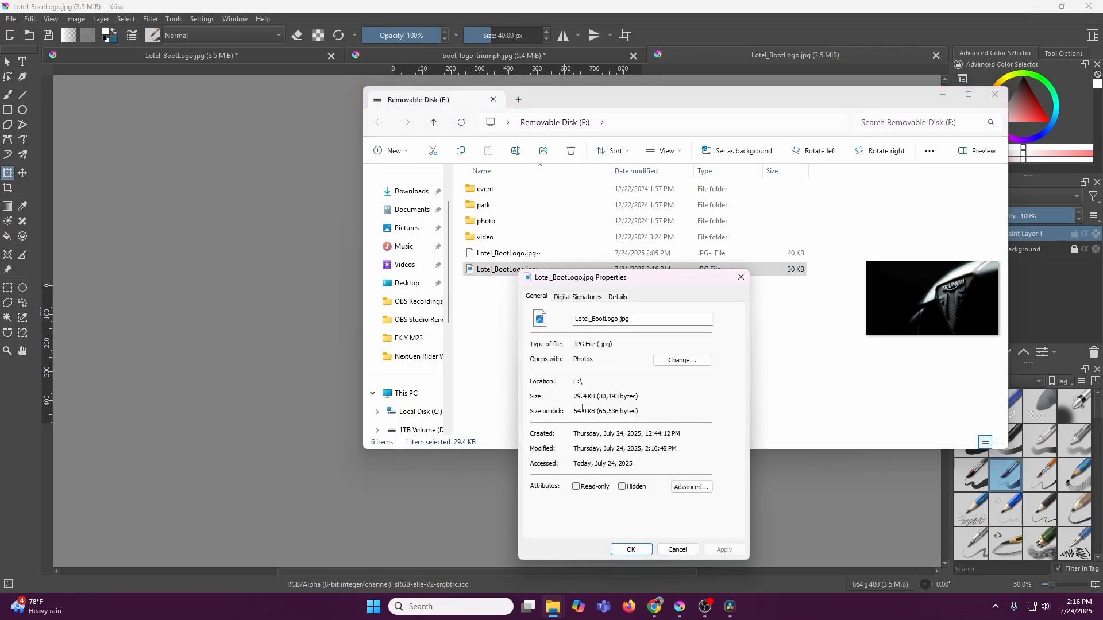
{"action": "double_click", "coordinate": [580, 411]}
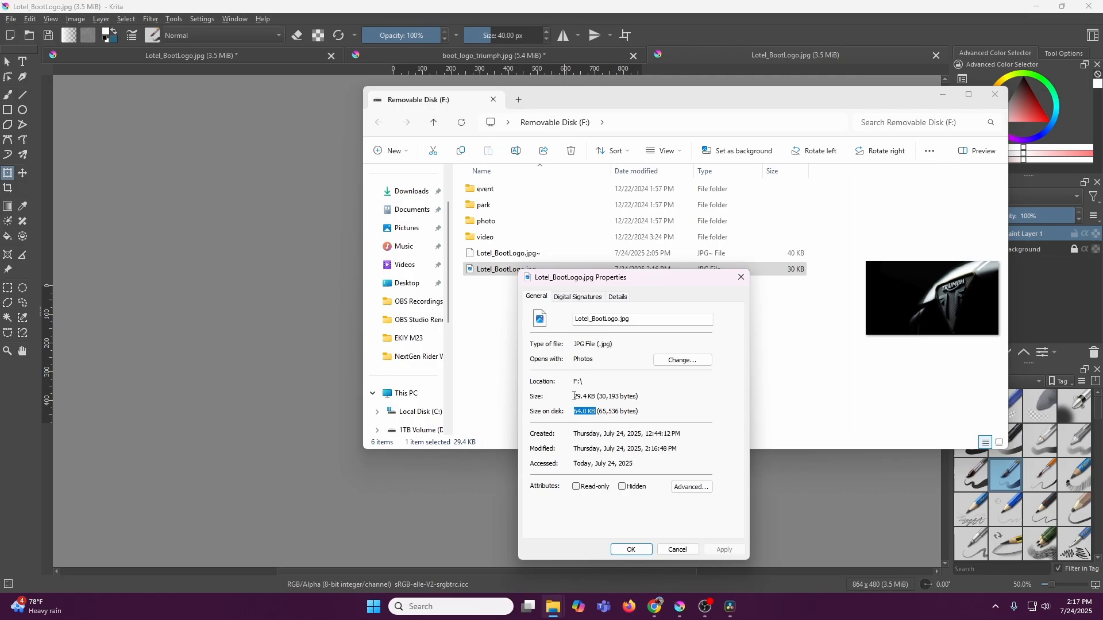
{"action": "left_click", "coordinate": [585, 397]}
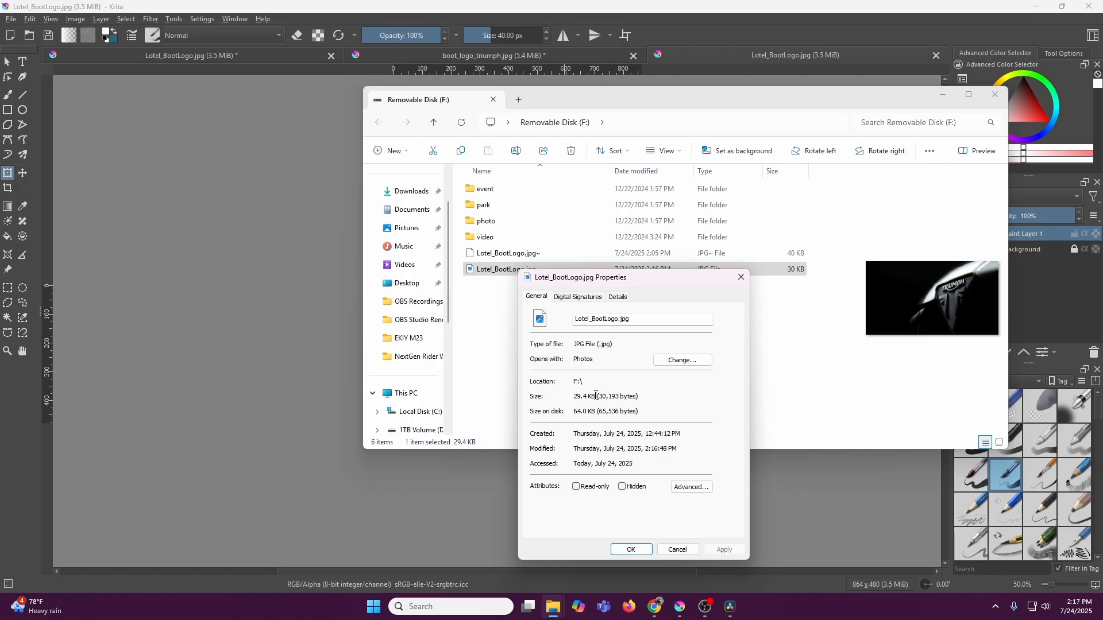
{"action": "double_click", "coordinate": [584, 396]}
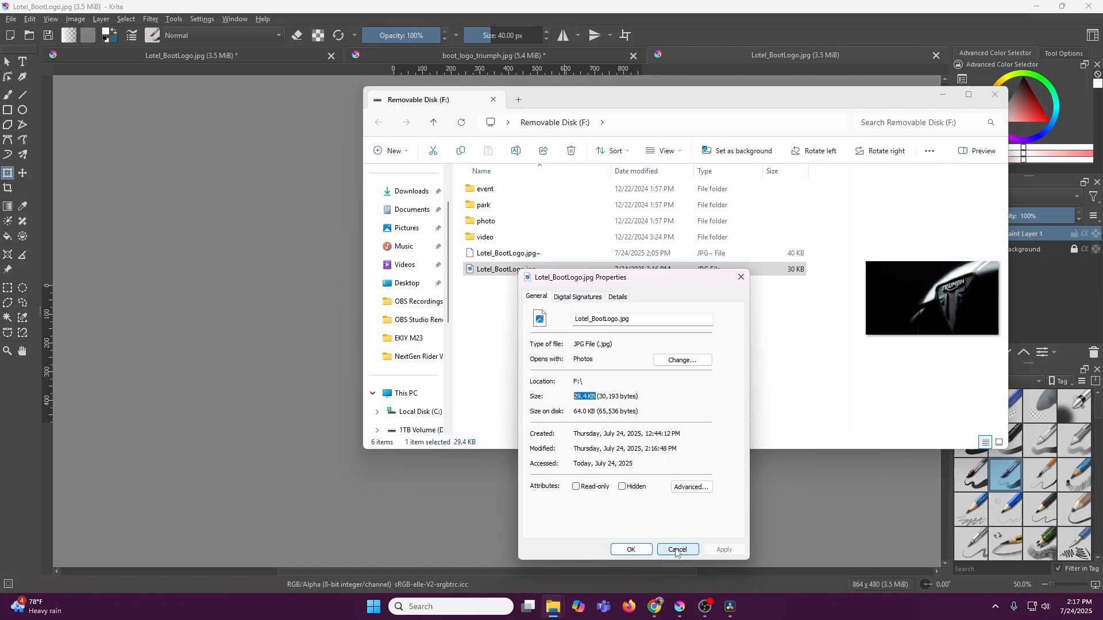
- Dismiss the properties unchanged and close the File Explorer window
{"action": "left_click", "coordinate": [676, 549]}
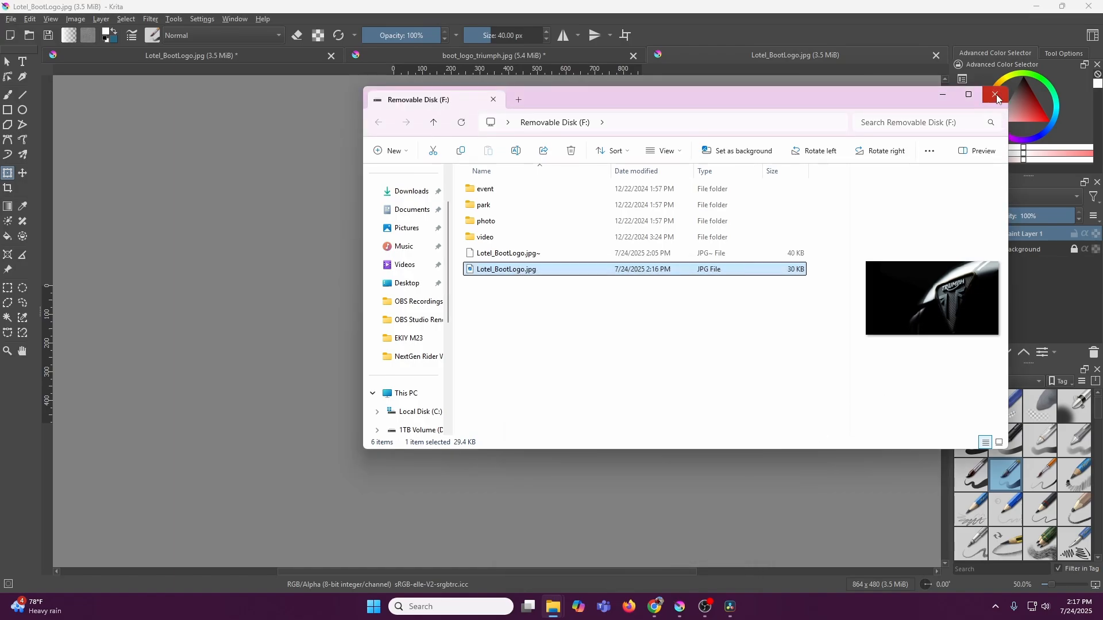
{"action": "left_click", "coordinate": [995, 96]}
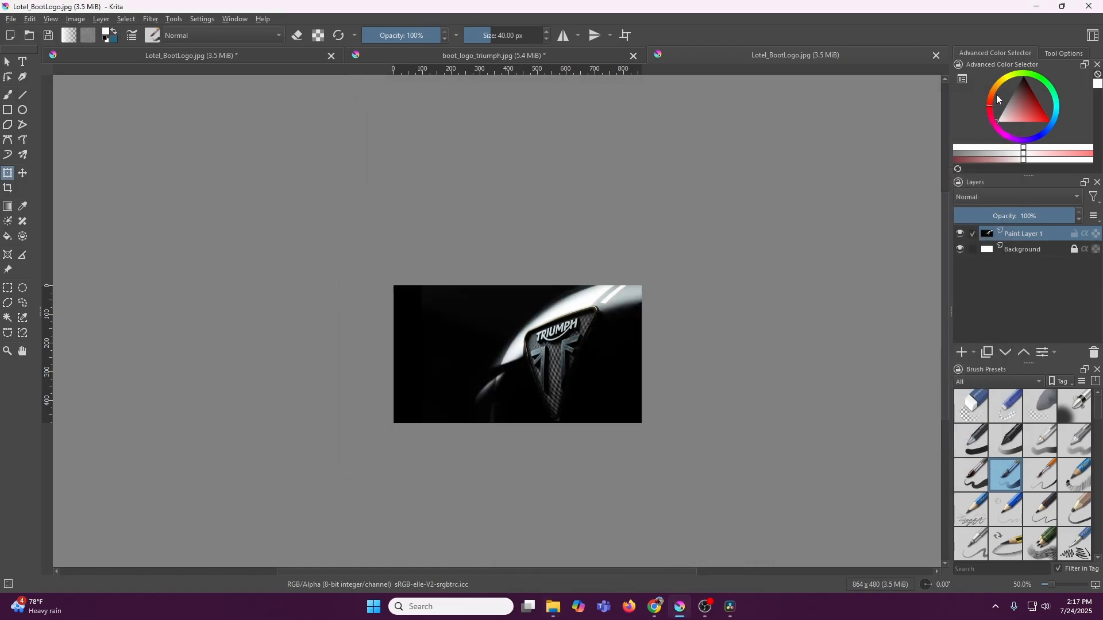